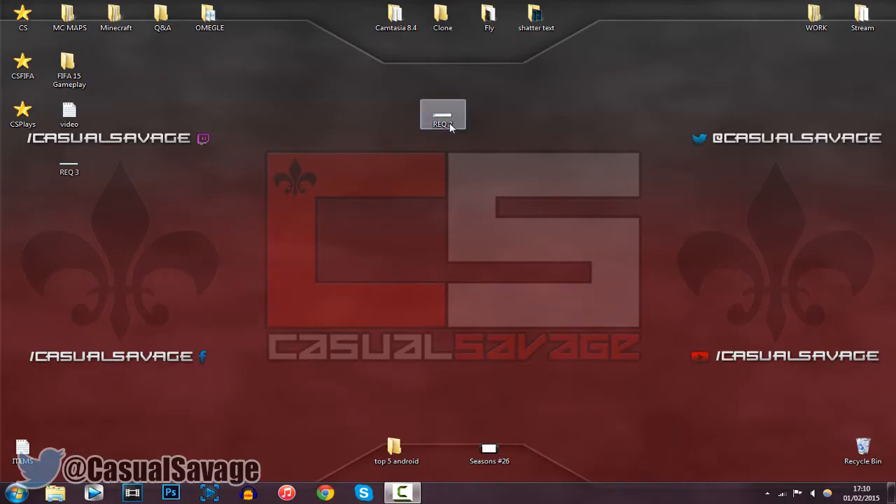
# Open the REQ 2 request image from the desktop in Windows Photo Viewer.
pyautogui.doubleClick(443, 114)
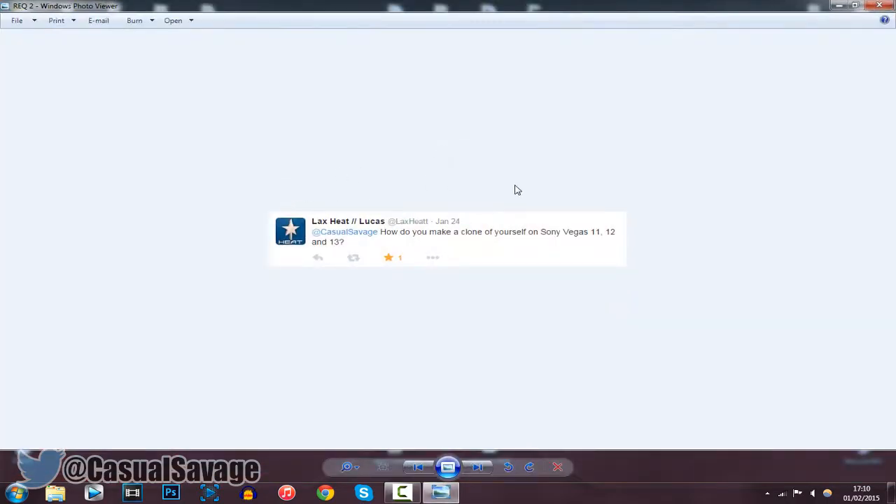
pyautogui.moveTo(257, 269)
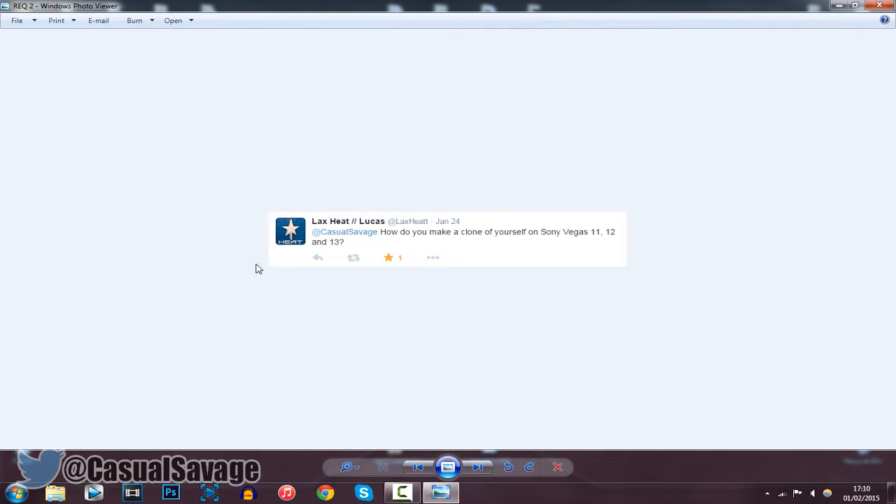
pyautogui.moveTo(265, 269)
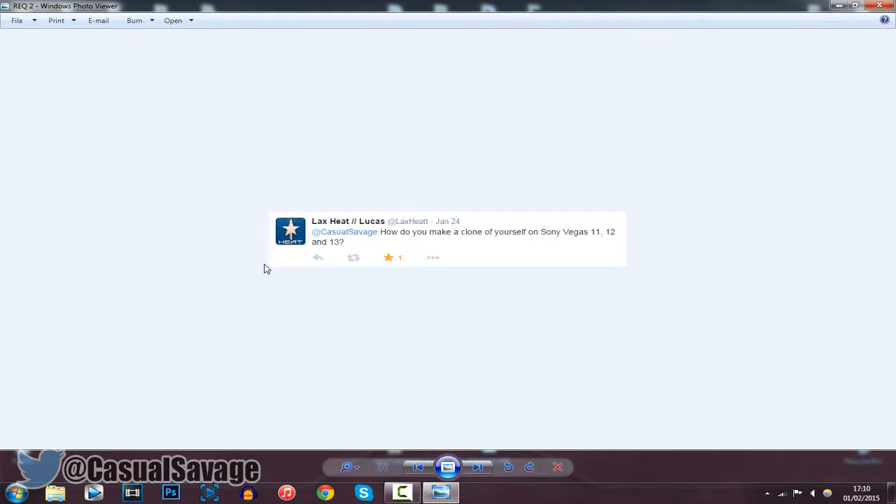
# Close the REQ 2 image in Windows Photo Viewer.
pyautogui.click(879, 6)
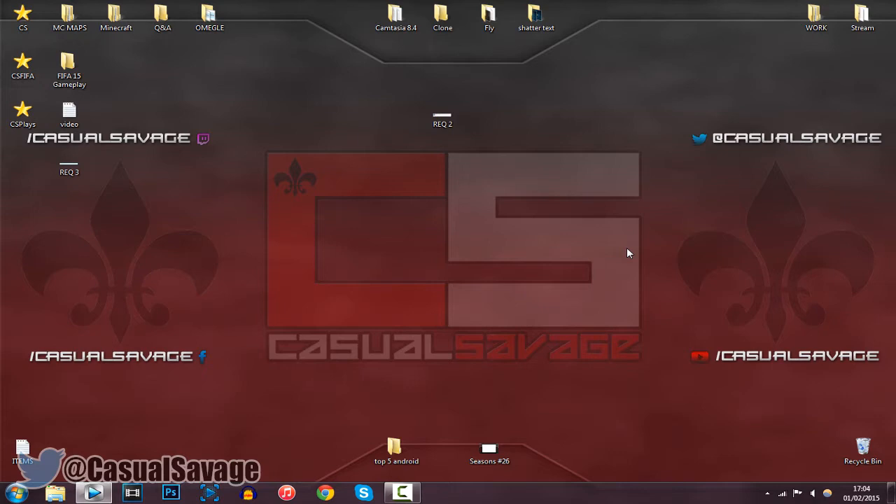
pyautogui.moveTo(591, 238)
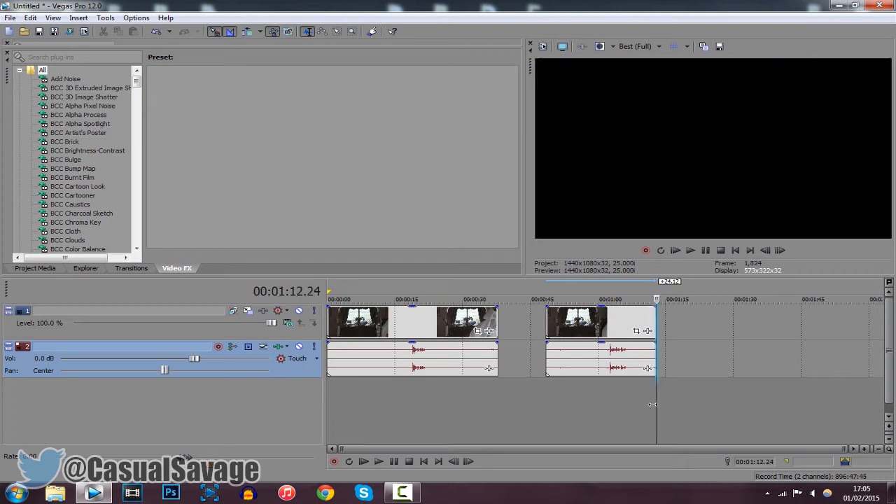
pyautogui.moveTo(500, 411)
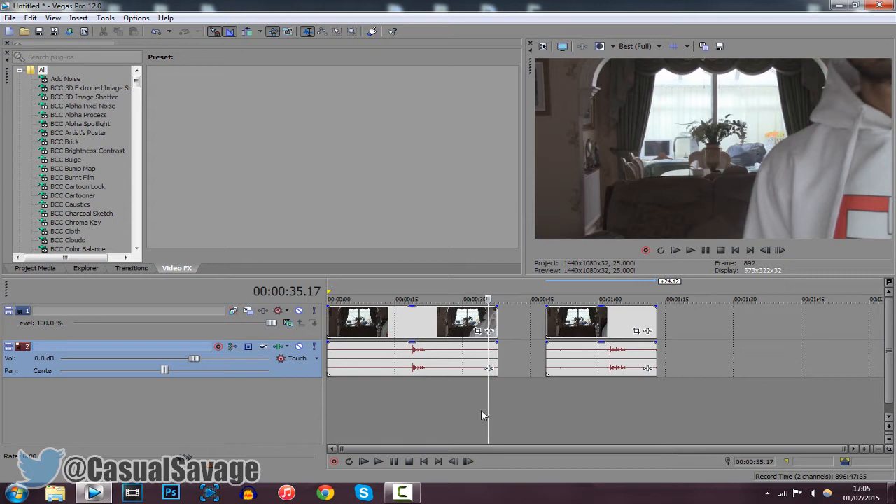
pyautogui.moveTo(560, 183)
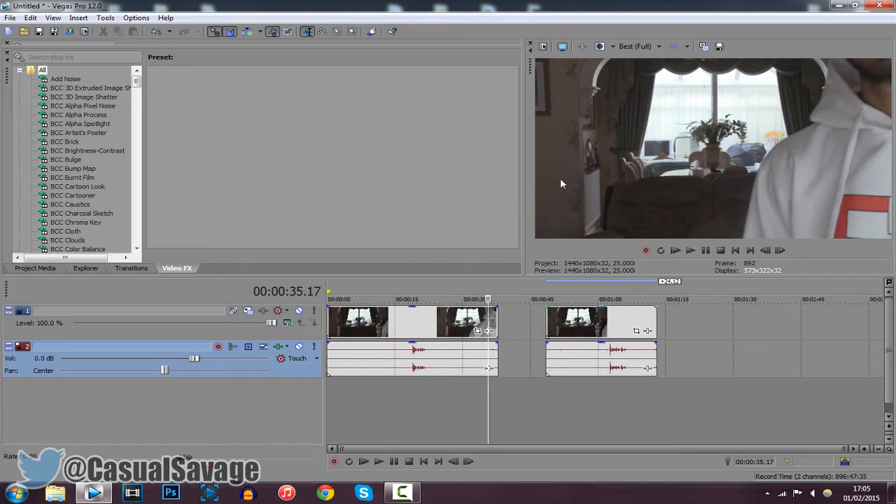
pyautogui.moveTo(483, 272)
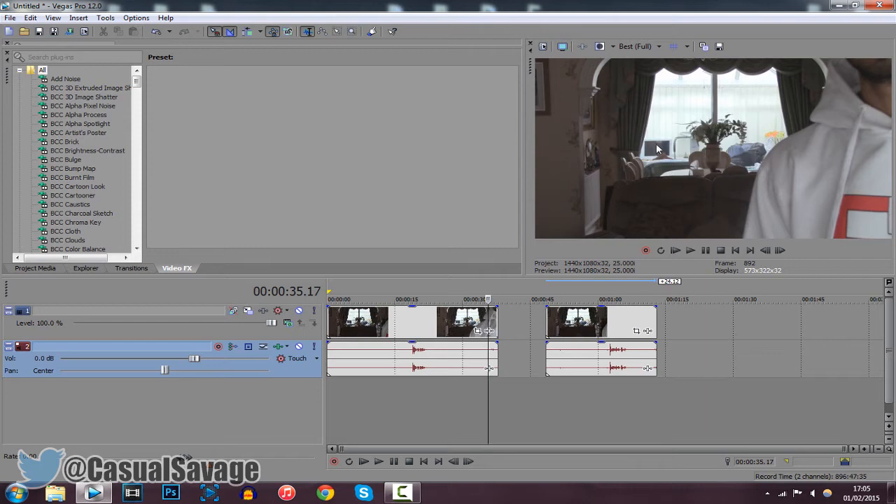
pyautogui.moveTo(711, 167)
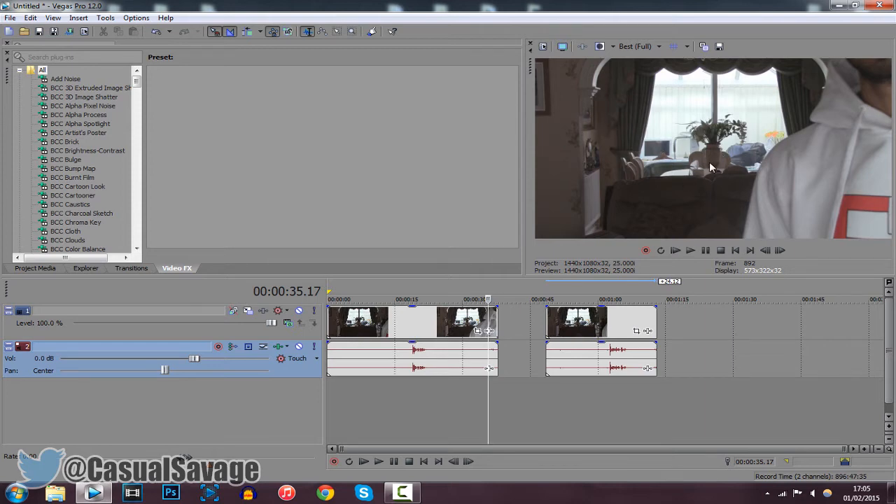
pyautogui.moveTo(550, 66)
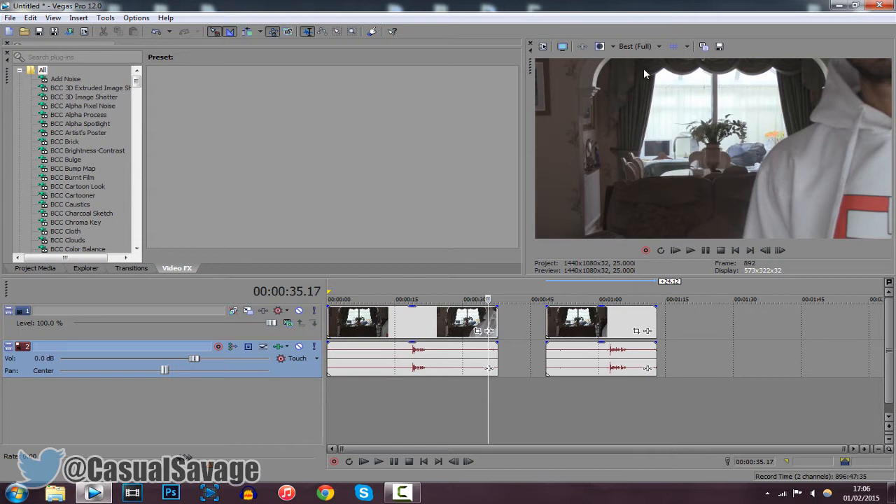
pyautogui.moveTo(723, 112)
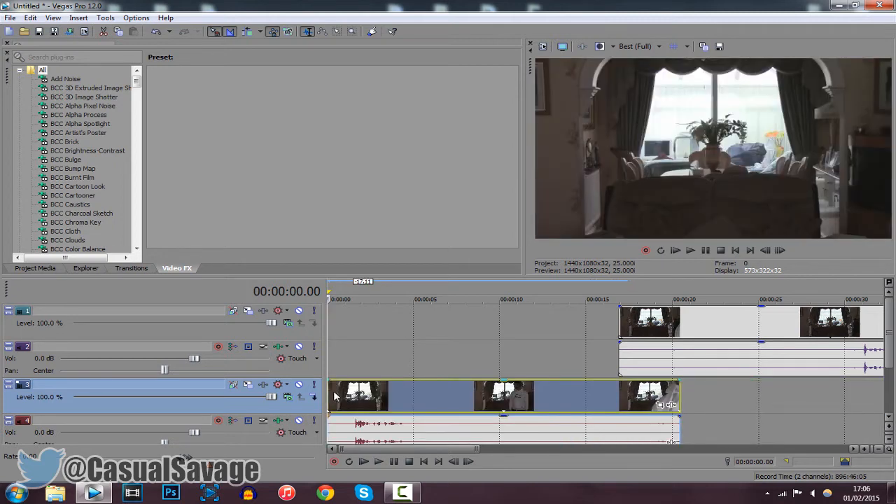
# Move the track 1 recording to start near 00:00:04, then play back to check timing.
pyautogui.click(690, 250)
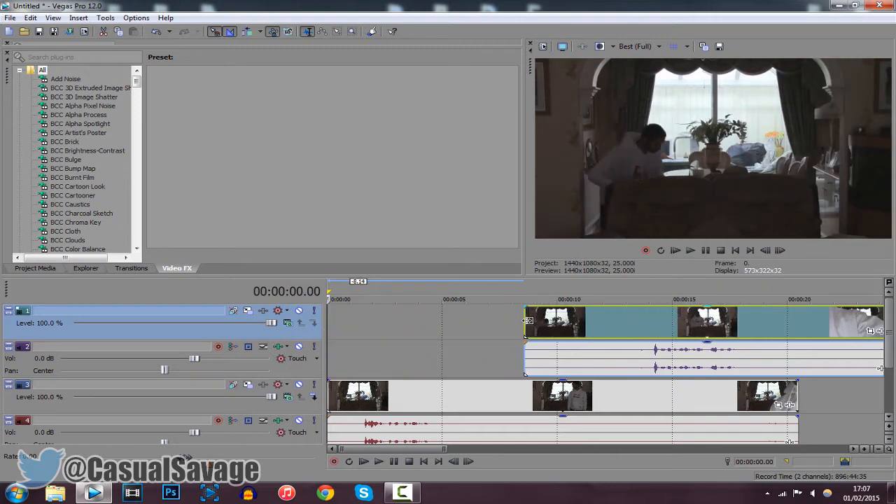
pyautogui.moveTo(553, 322); pyautogui.dragTo(616, 322)
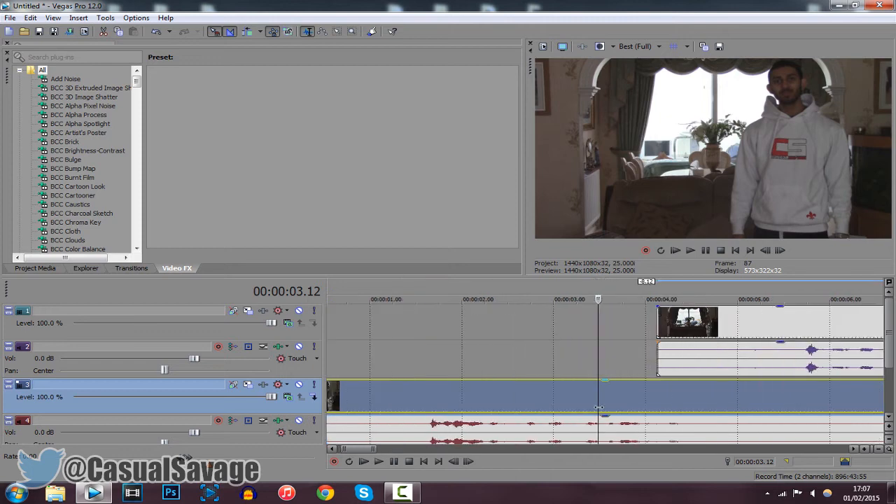
pyautogui.click(690, 250)
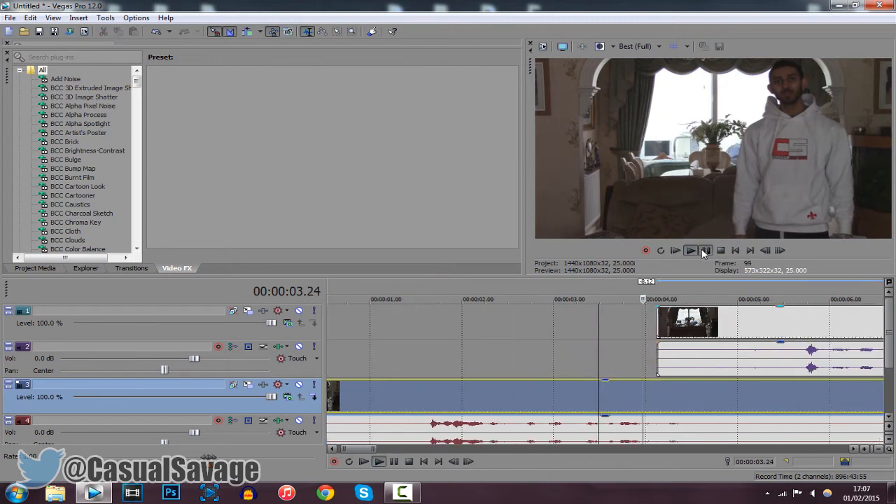
pyautogui.click(690, 250)
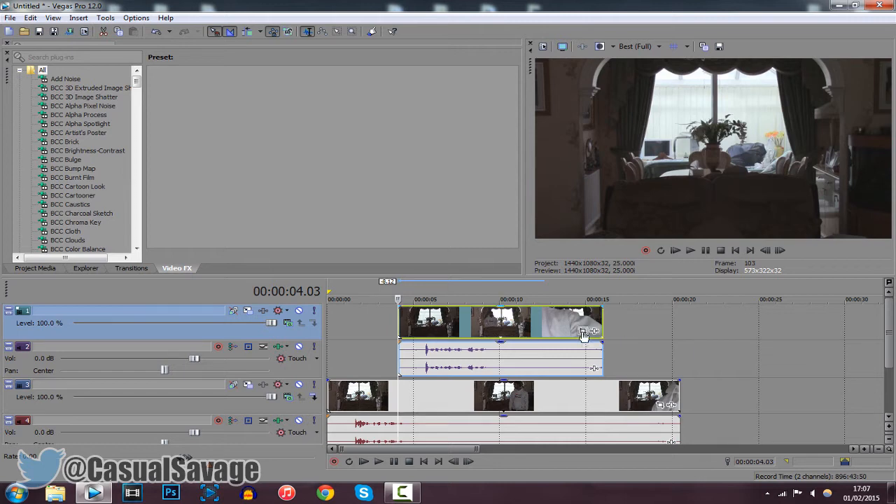
pyautogui.moveTo(582, 332)
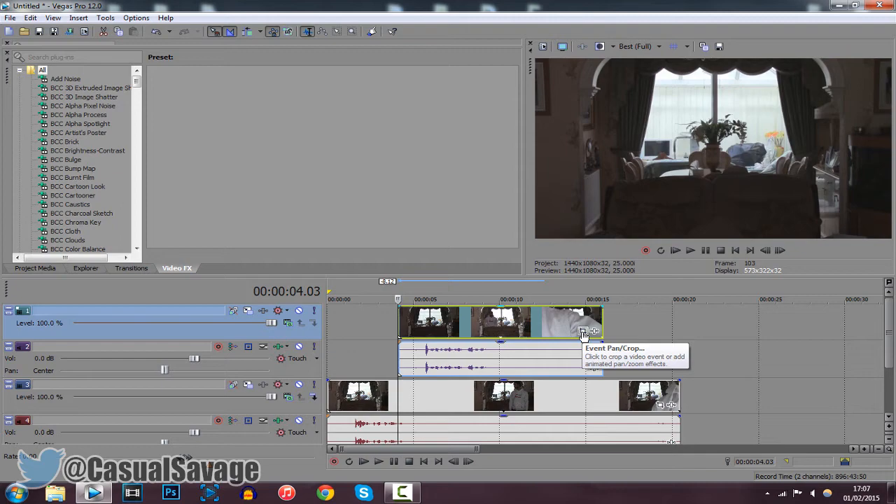
# Open the Event Pan/Crop editor for the upper track 1 clip.
pyautogui.click(594, 331)
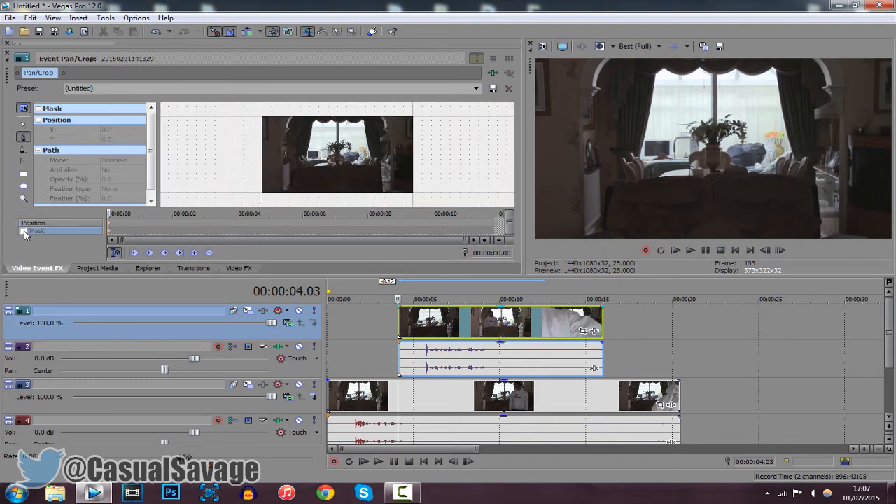
# Enable the Mask option in Pan/Crop for the upper clip.
pyautogui.click(22, 231)
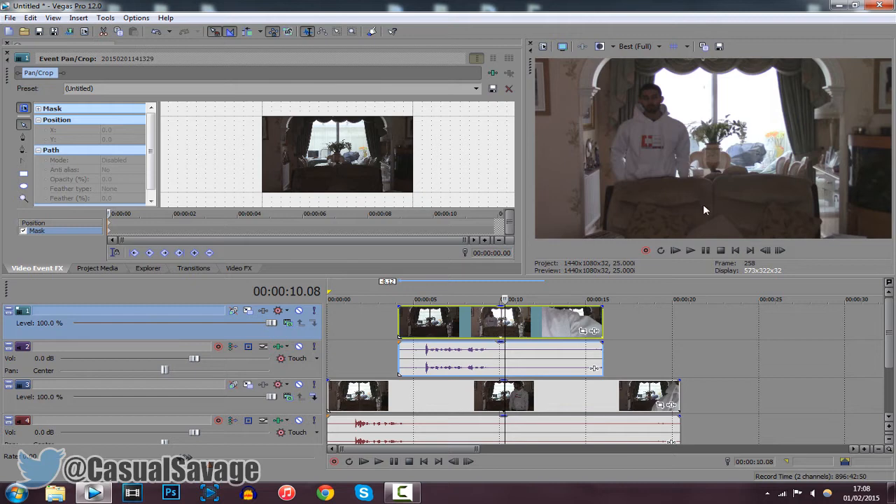
pyautogui.moveTo(615, 75)
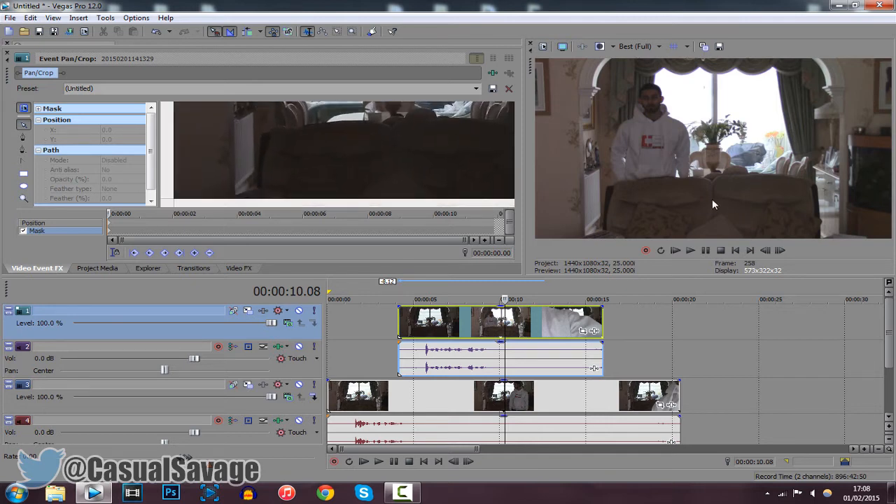
pyautogui.moveTo(606, 62)
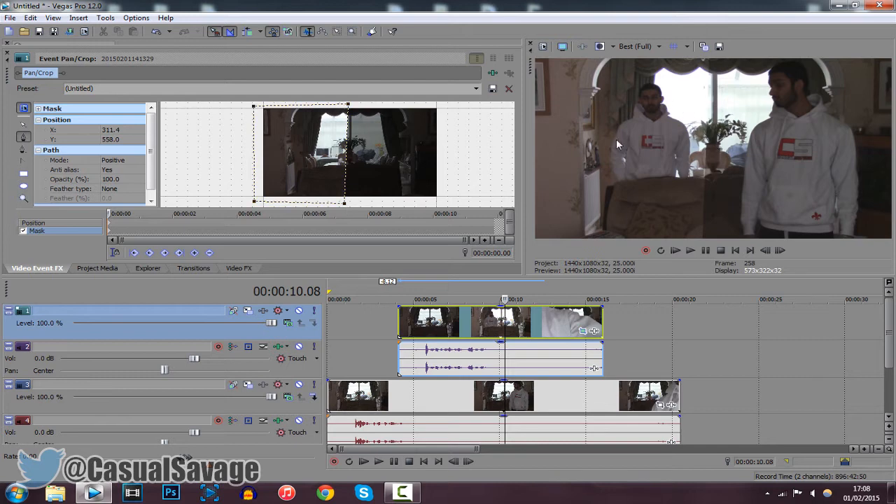
pyautogui.moveTo(795, 107)
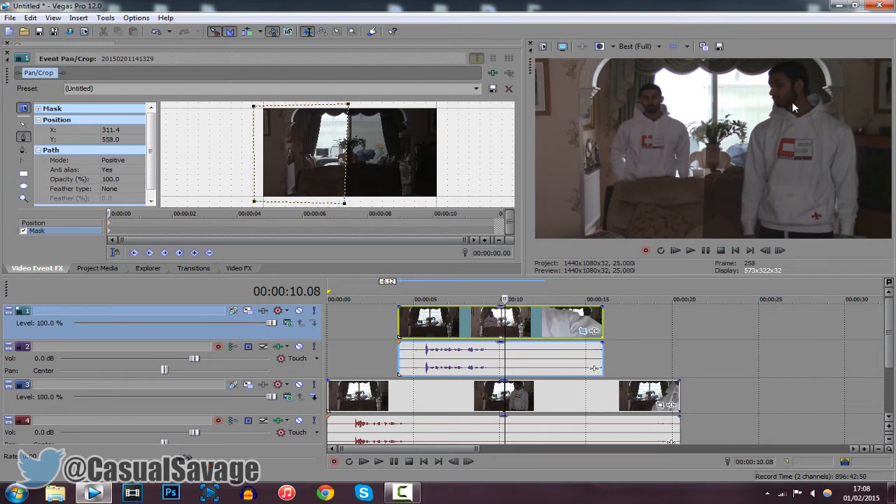
pyautogui.moveTo(600, 168)
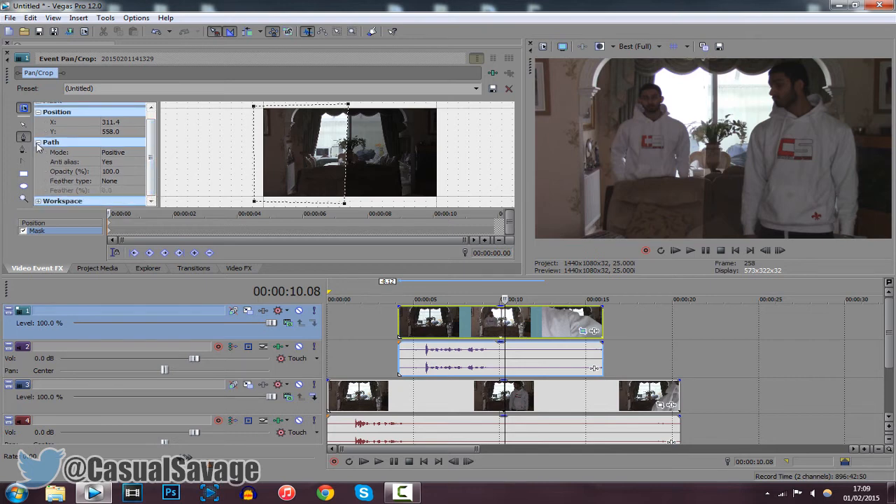
# Set the mask Feather type to Both and the Feather (%) to 10.
pyautogui.click(140, 180)
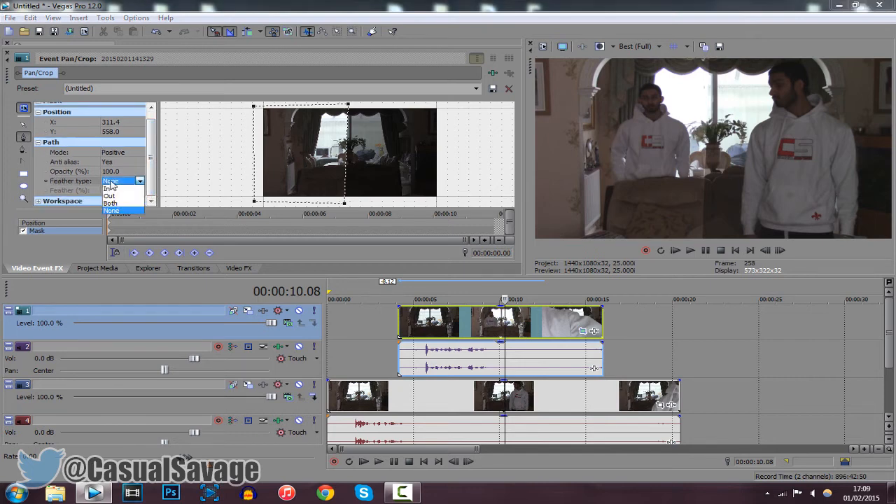
pyautogui.click(109, 203)
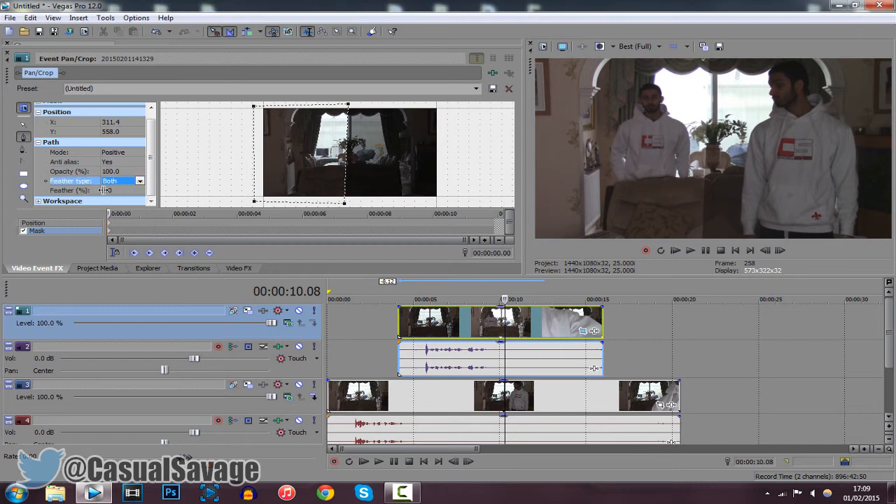
pyautogui.click(116, 191)
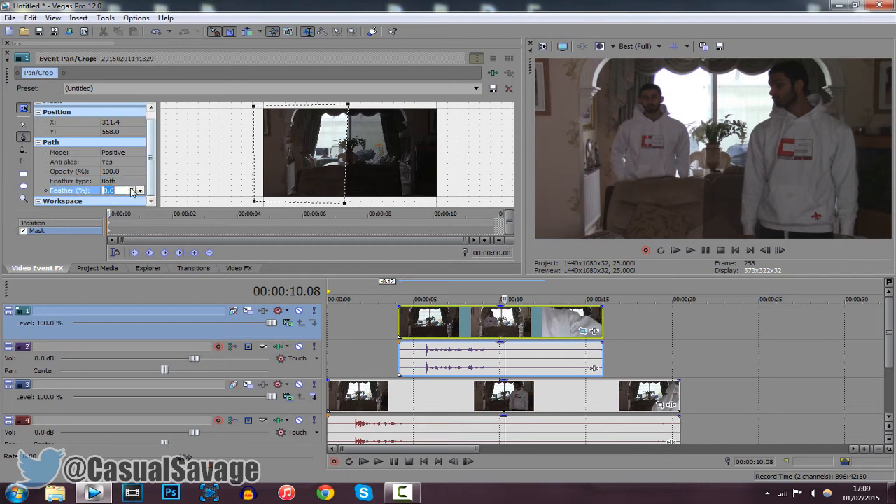
pyautogui.write('20')
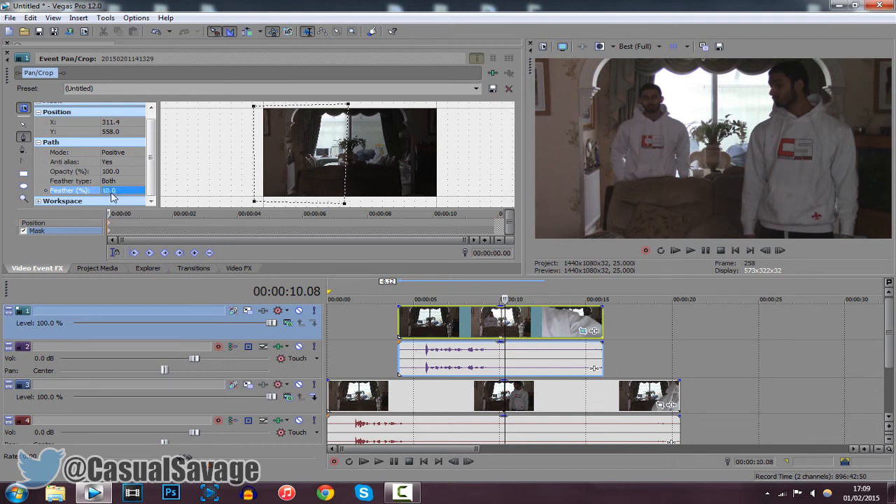
pyautogui.click(112, 190)
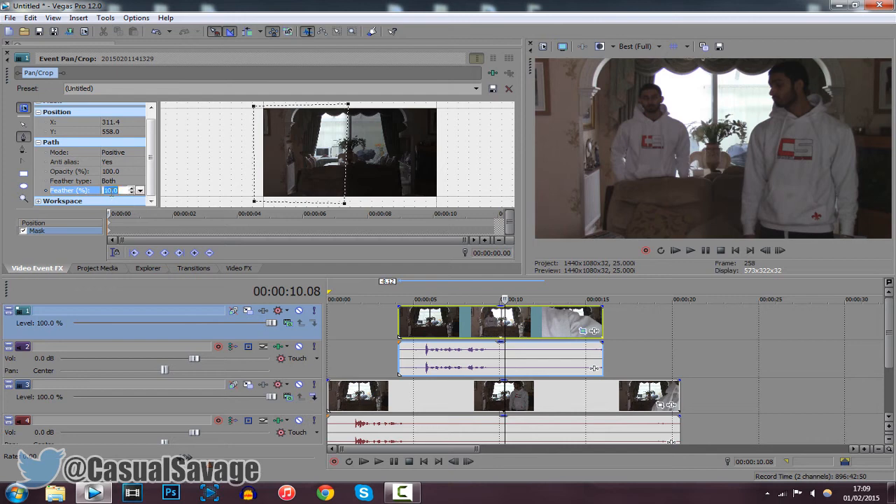